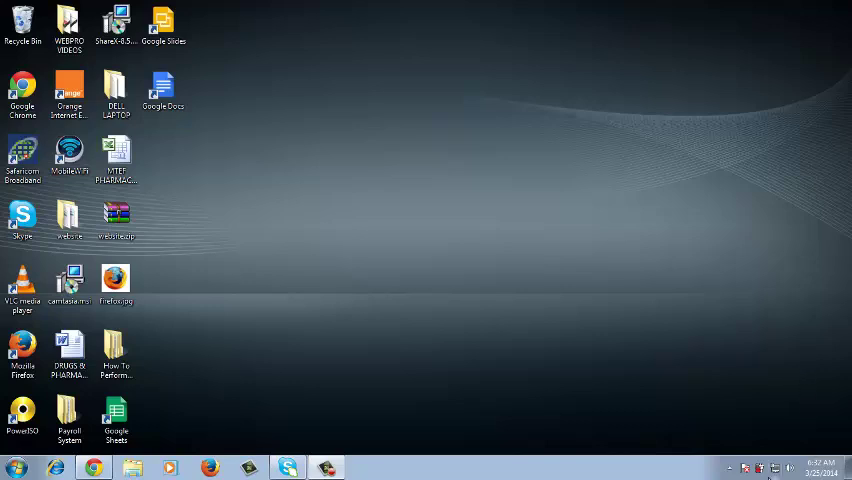
{"action": "mouse_move", "coordinate": [456, 378]}
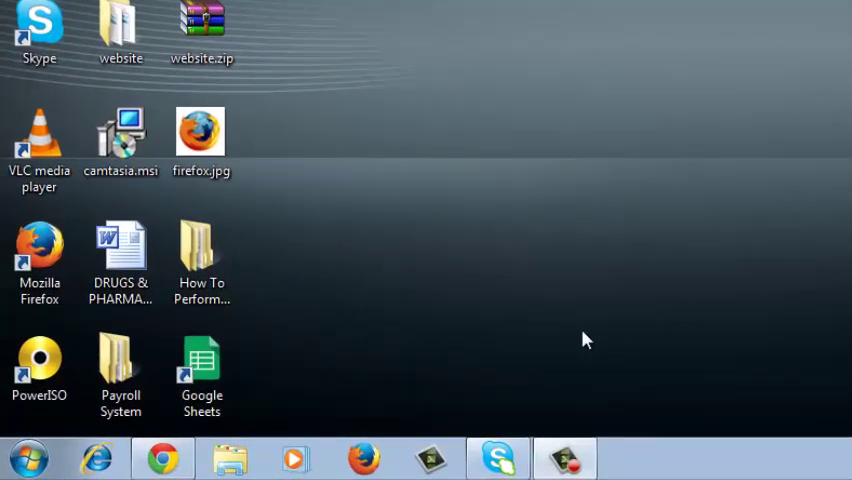
Reach the Control Panel home with its settings categories from the Start menu
{"action": "left_click", "coordinate": [28, 458]}
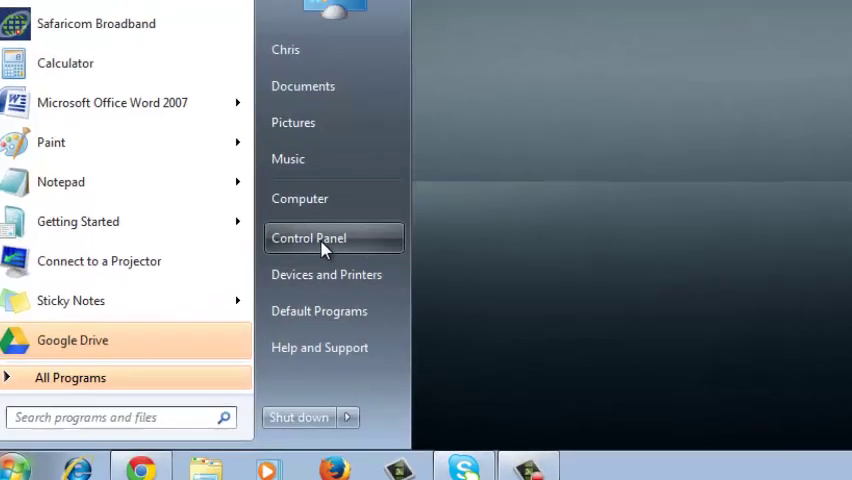
{"action": "left_click", "coordinate": [308, 236]}
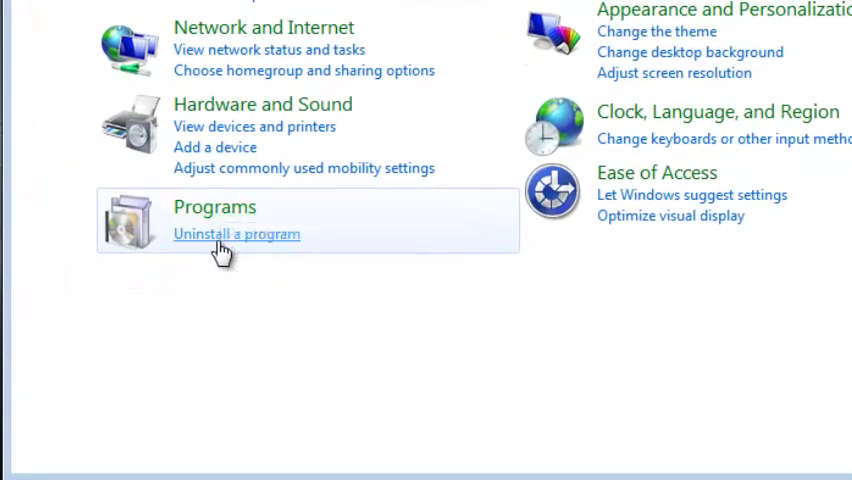
Show the installed-programs list and select Google Drive in it
{"action": "left_click", "coordinate": [236, 234]}
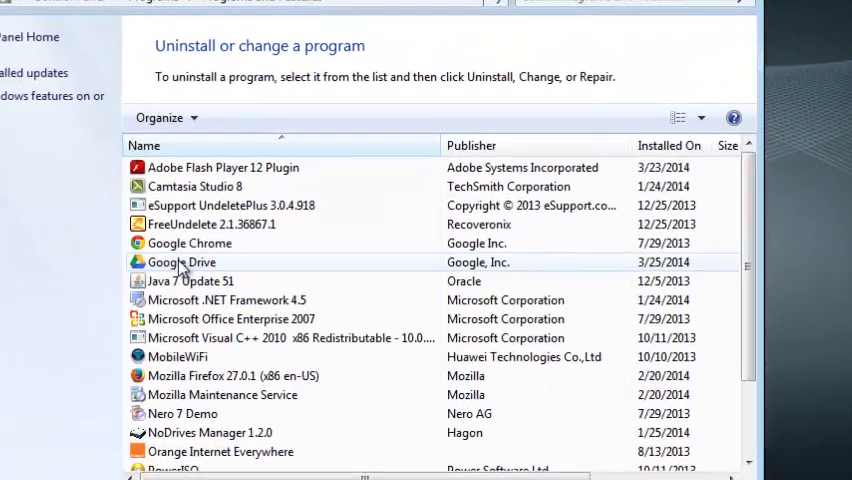
{"action": "left_click", "coordinate": [180, 262]}
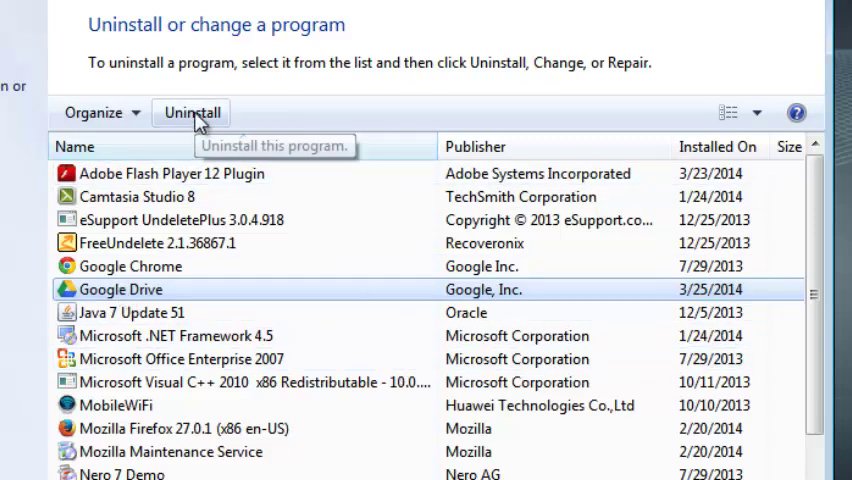
Start the Google Drive uninstall and answer Yes to the removal confirmation
{"action": "left_click", "coordinate": [192, 112]}
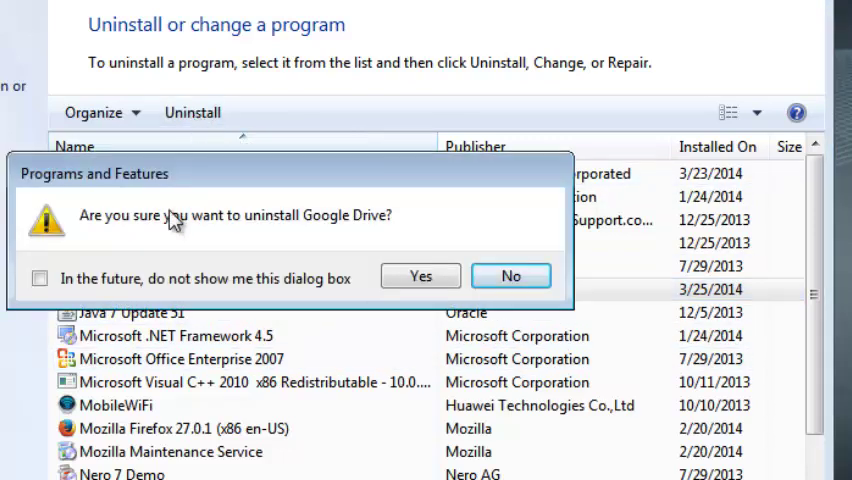
{"action": "mouse_move", "coordinate": [398, 246]}
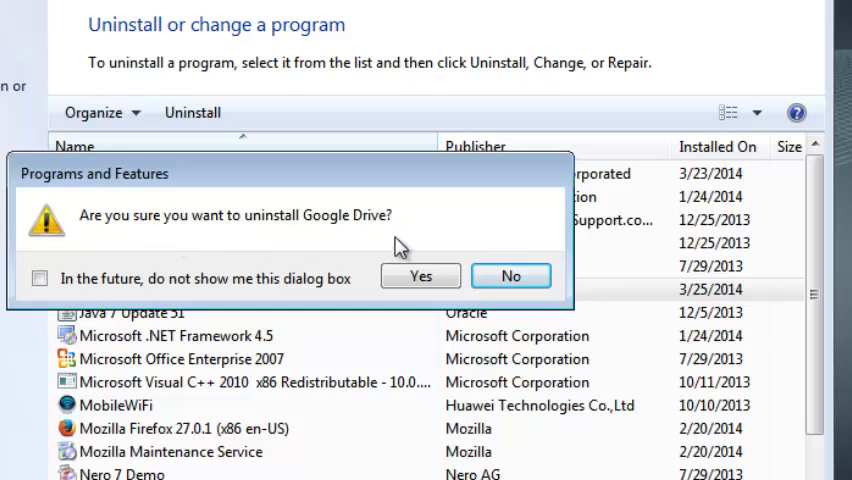
{"action": "left_click", "coordinate": [420, 276]}
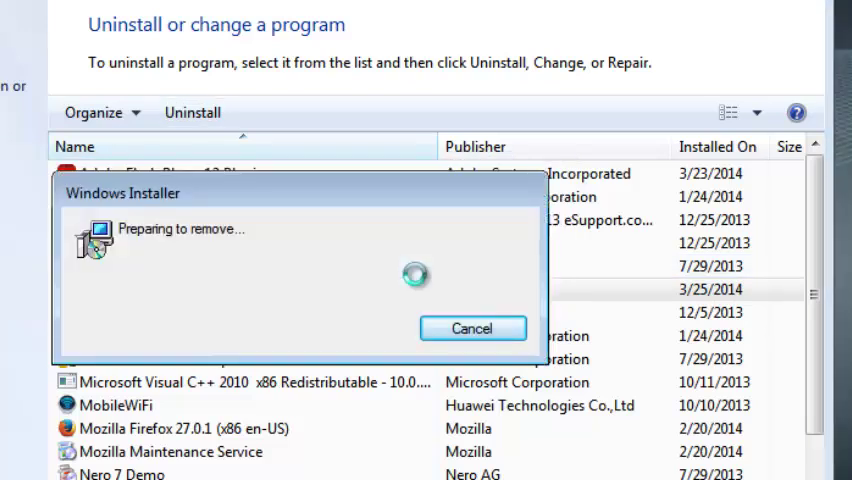